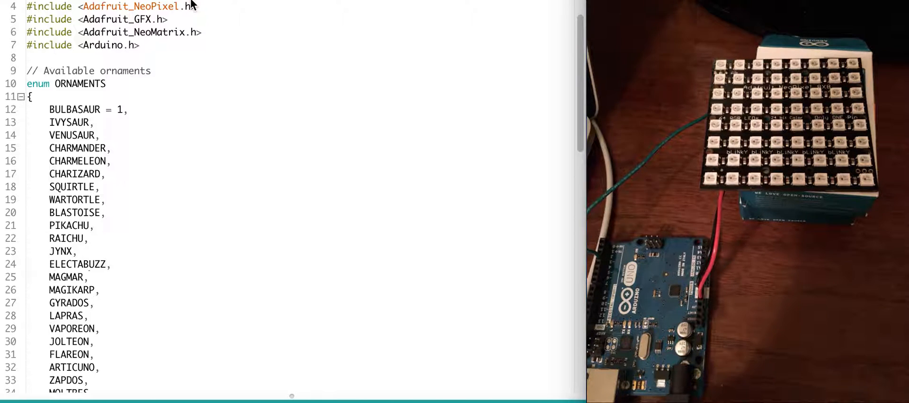
mouse_move(472, 170)
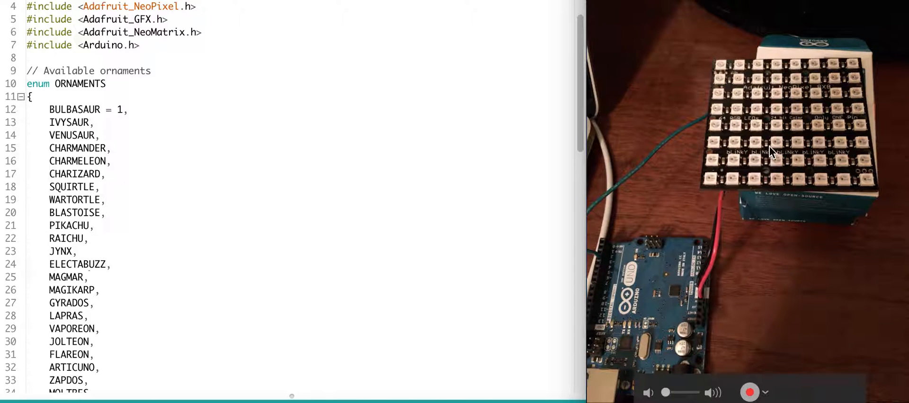
mouse_move(646, 60)
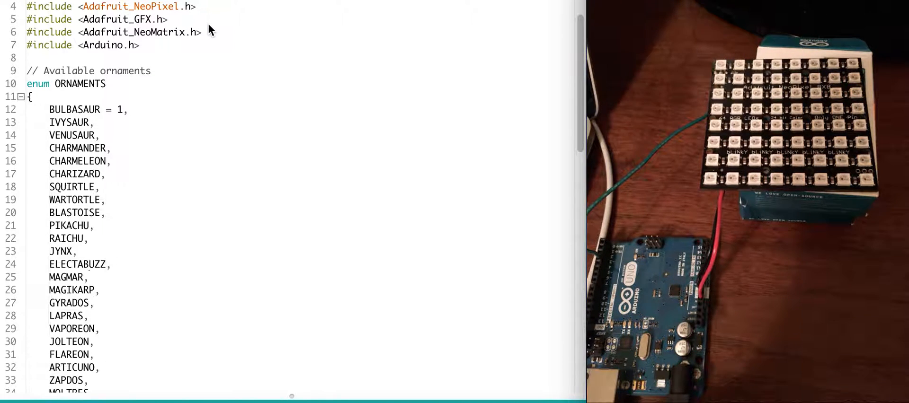
mouse_move(203, 67)
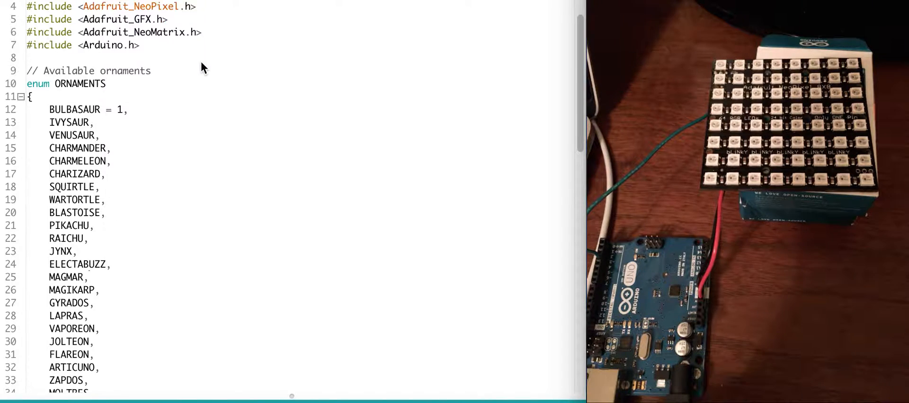
scroll(down, 3)
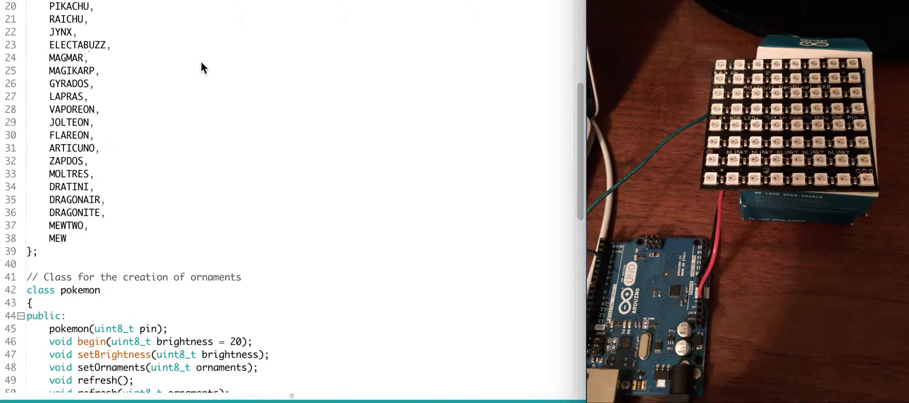
scroll(down, 3)
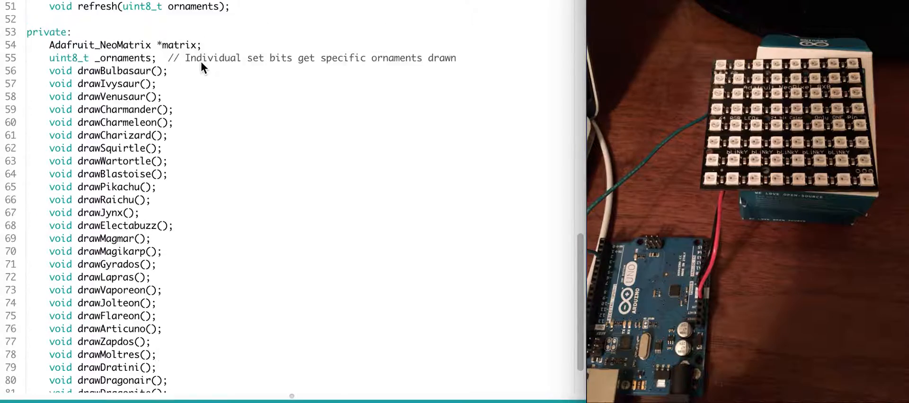
scroll(up, 3)
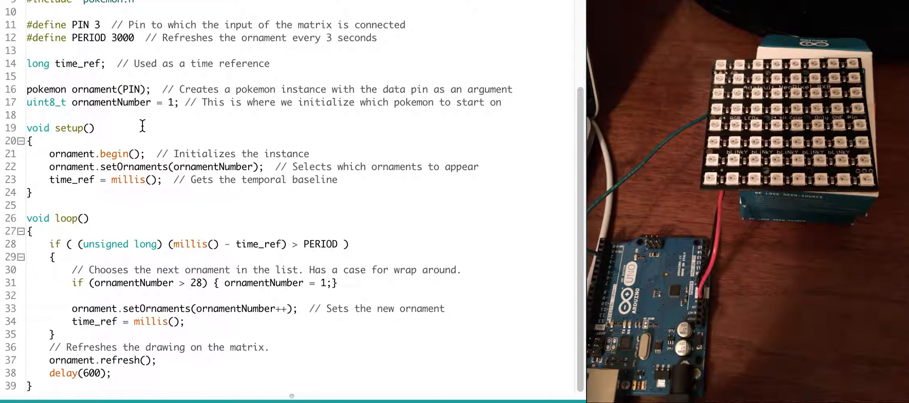
scroll(up, 3)
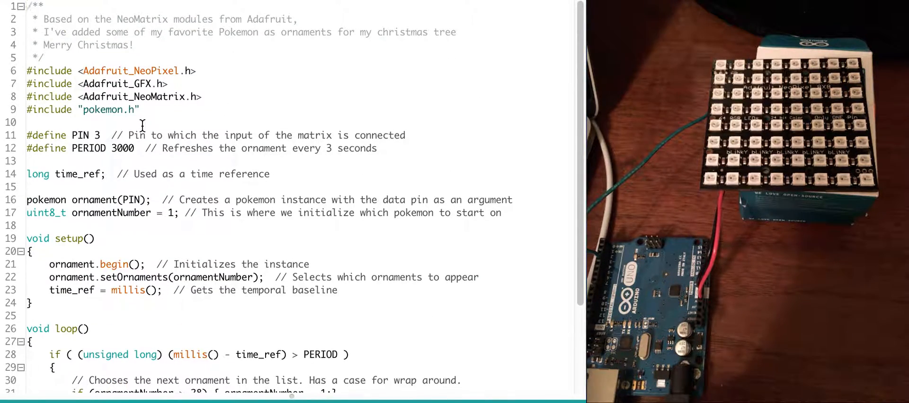
scroll(down, 3)
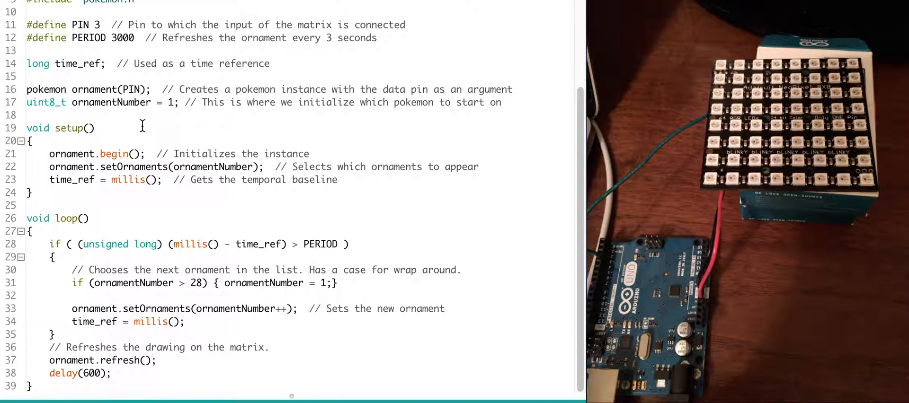
scroll(up, 3)
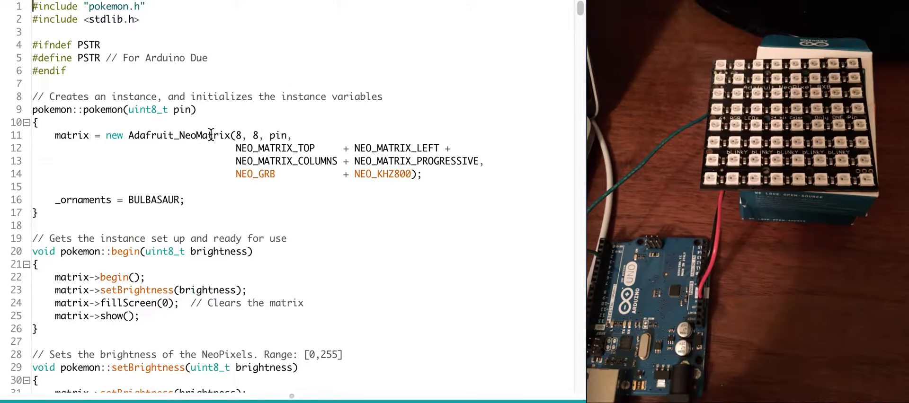
scroll(down, 3)
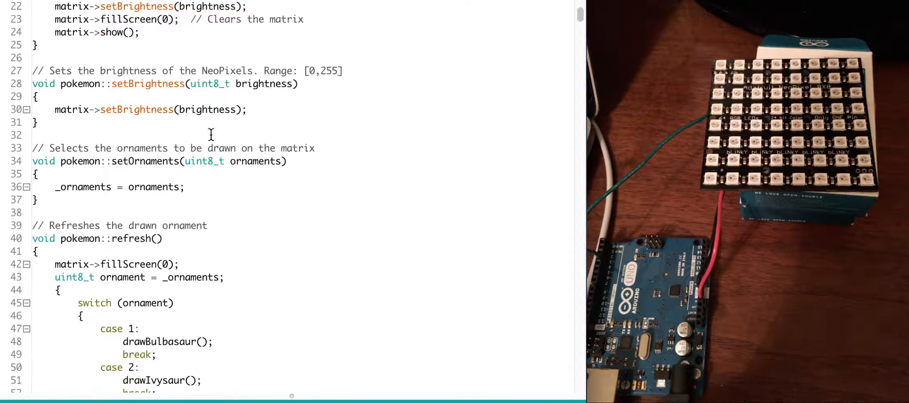
scroll(down, 3)
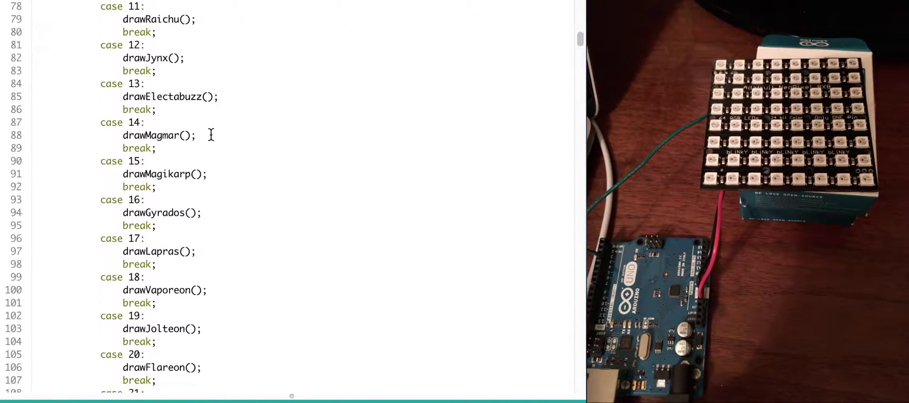
scroll(down, 3)
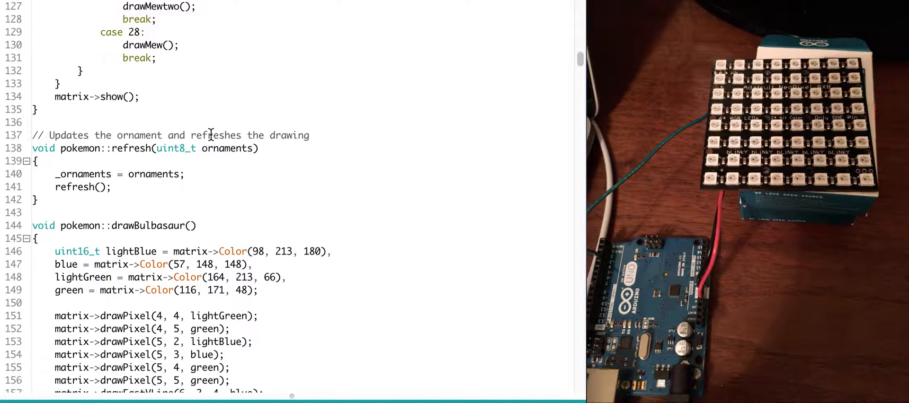
scroll(down, 3)
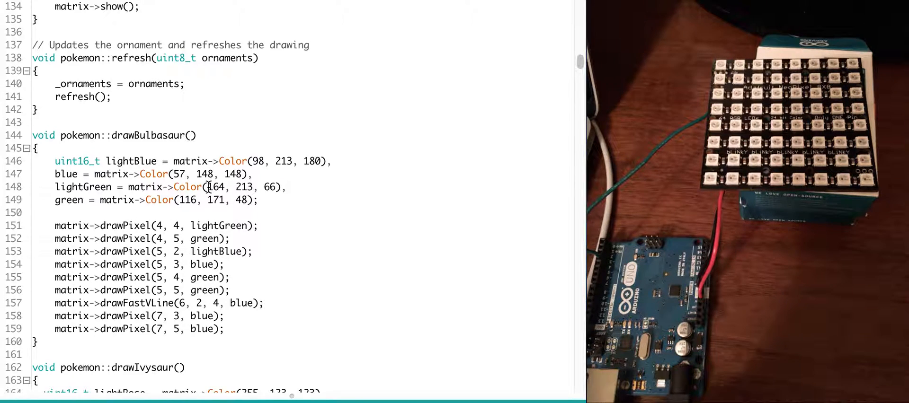
scroll(up, 3)
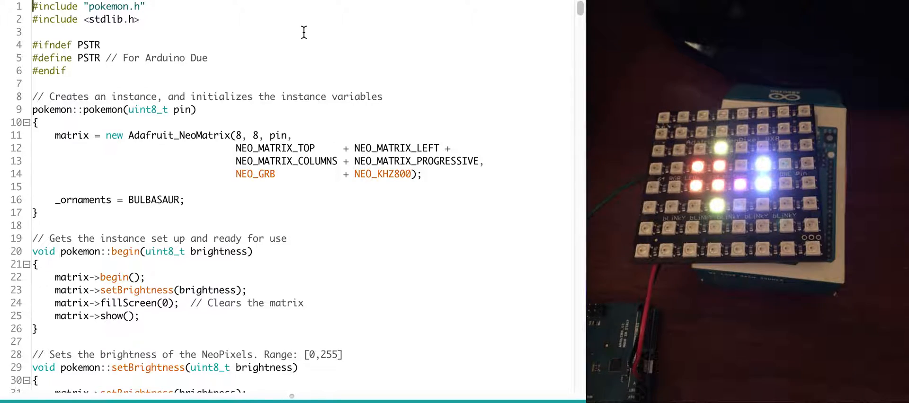
scroll(down, 3)
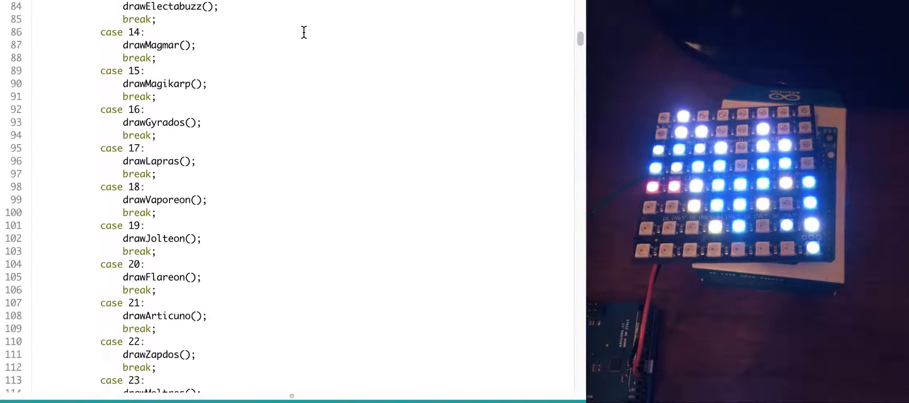
scroll(down, 3)
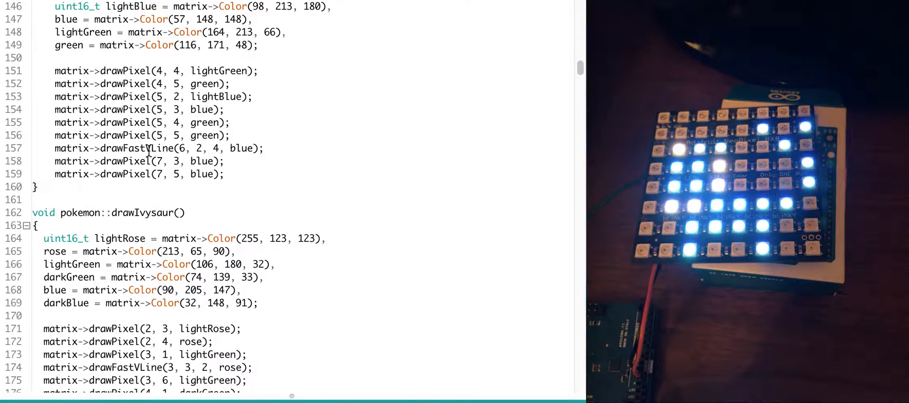
scroll(up, 3)
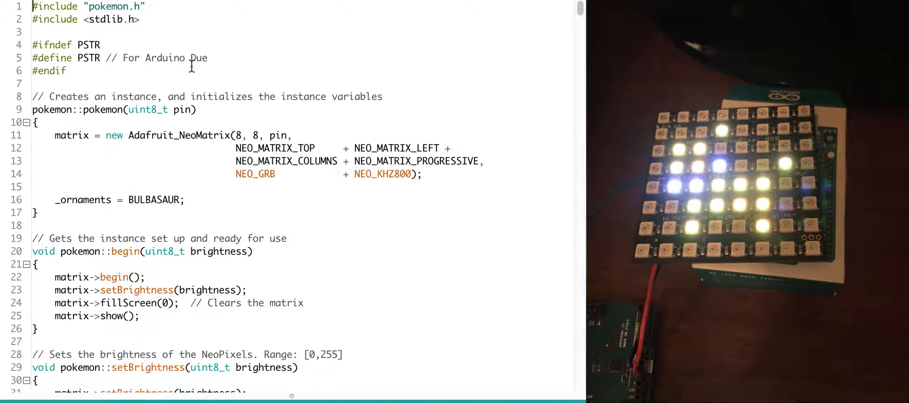